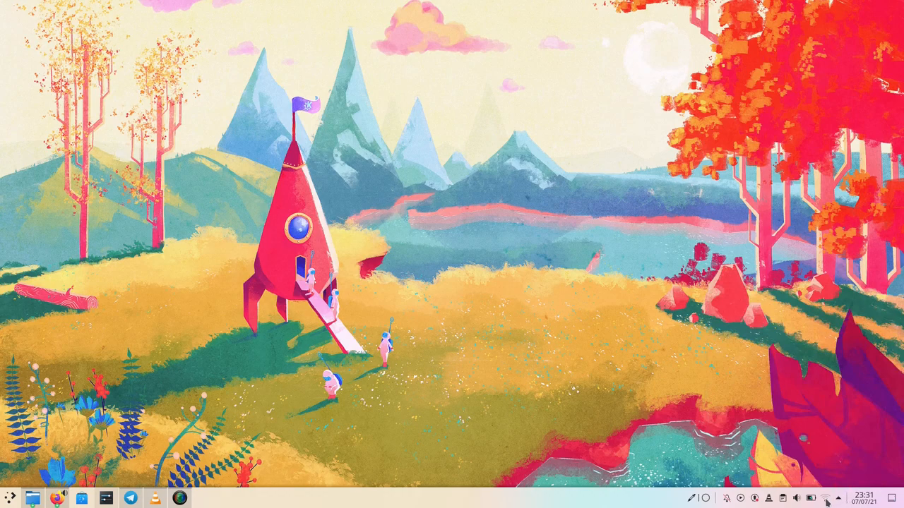
Glance at the battery and brightness popup, then apply Breeze Dark colours and close System Settings.
click(813, 499)
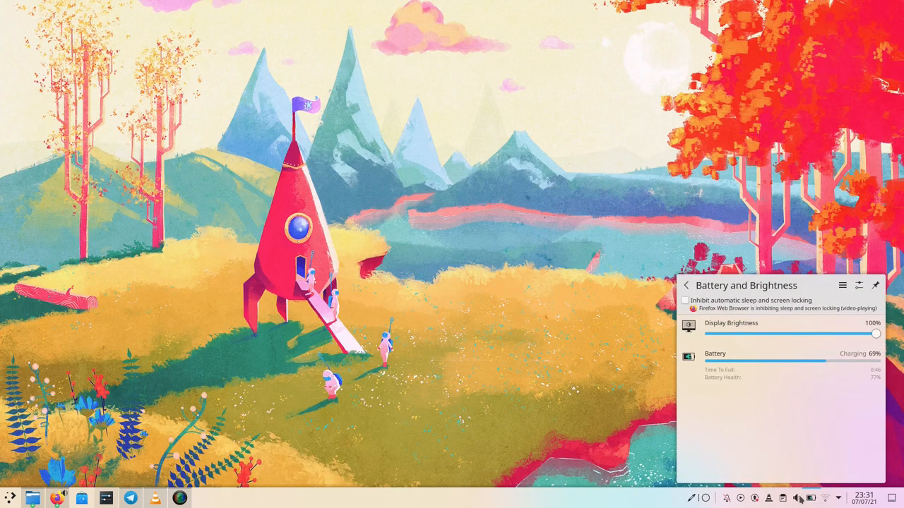
click(799, 500)
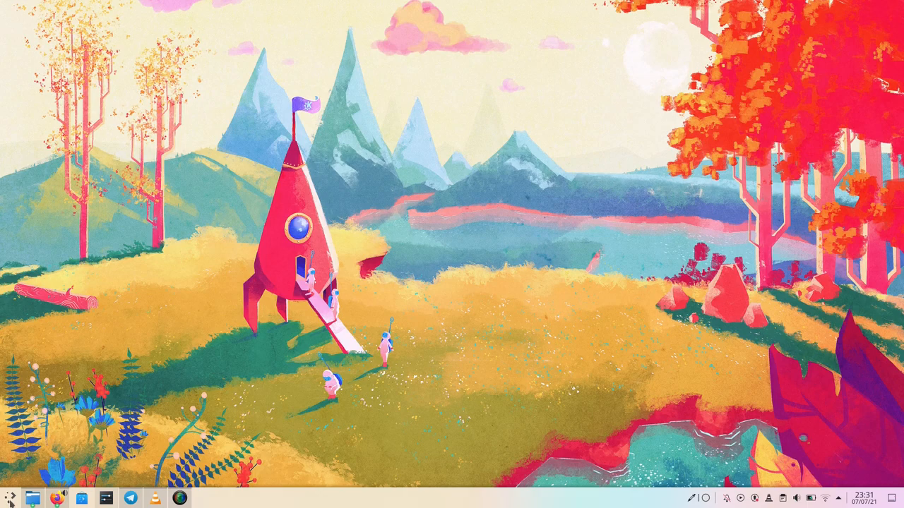
click(10, 495)
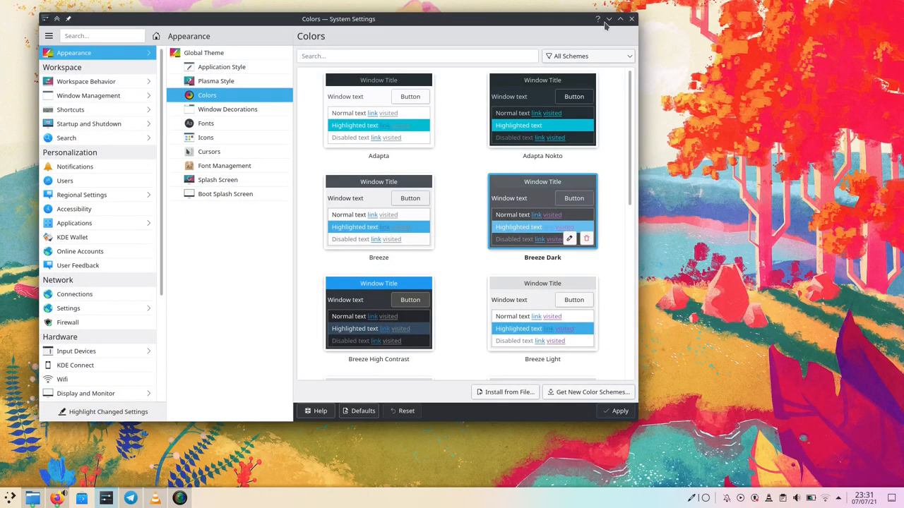
click(630, 18)
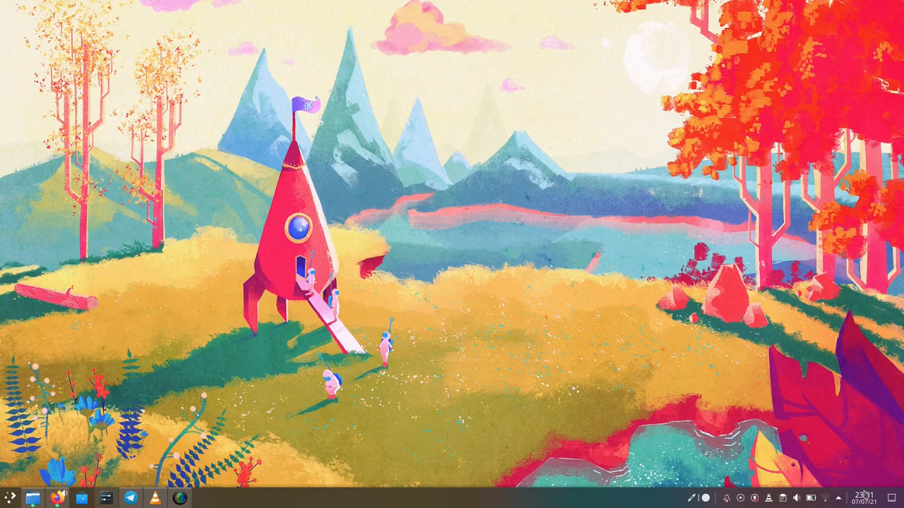
Show the dark July calendar popup, then the audio volume popup with Speakers at 62%.
click(864, 498)
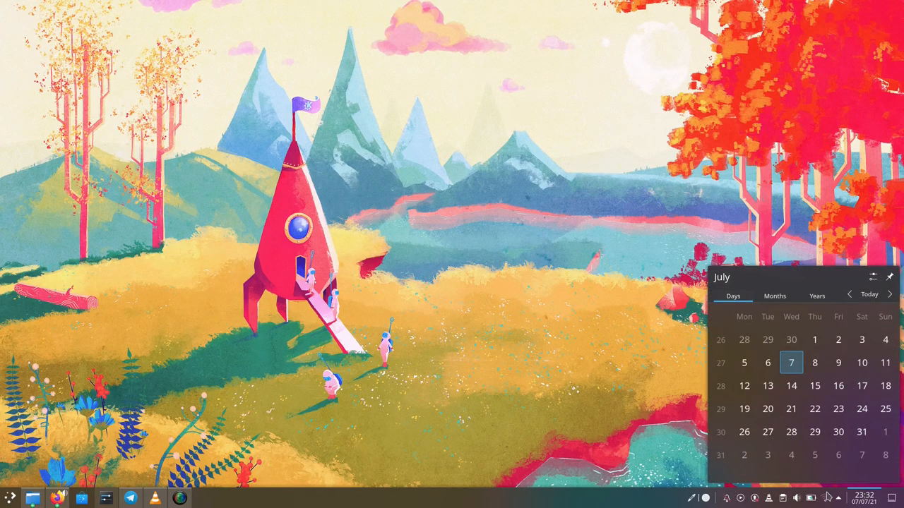
click(829, 498)
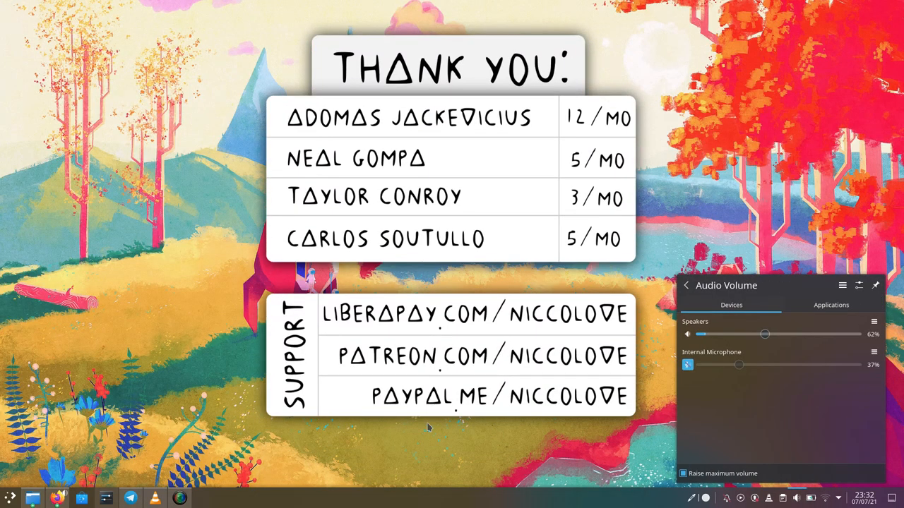
Dismiss the volume popup and show the dark-styled application launcher with its favourite apps.
click(10, 494)
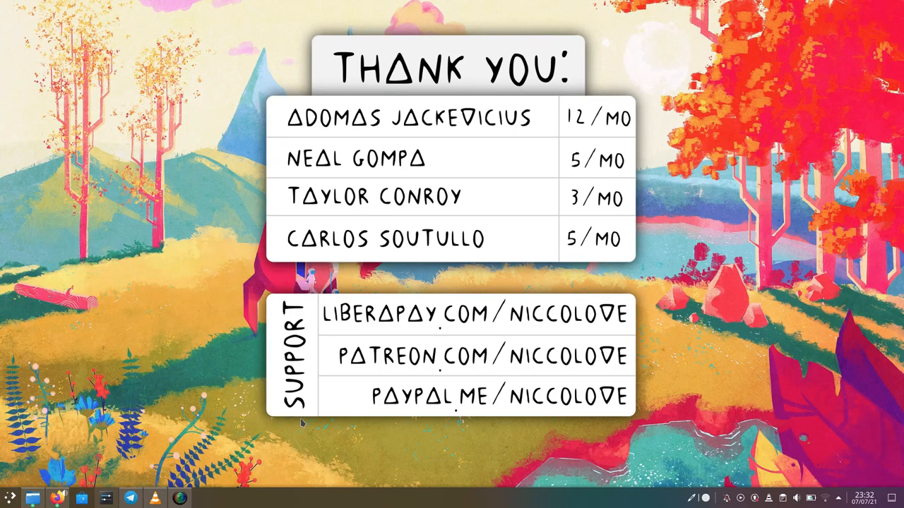
click(10, 495)
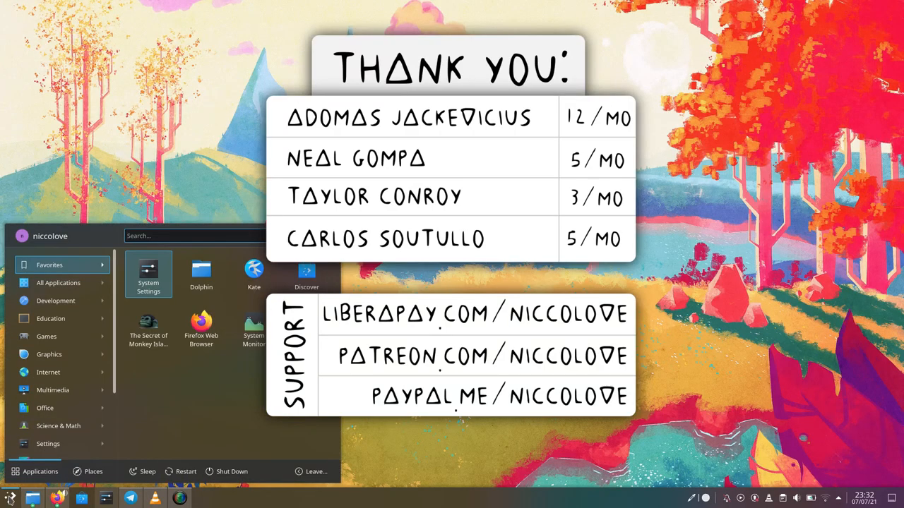